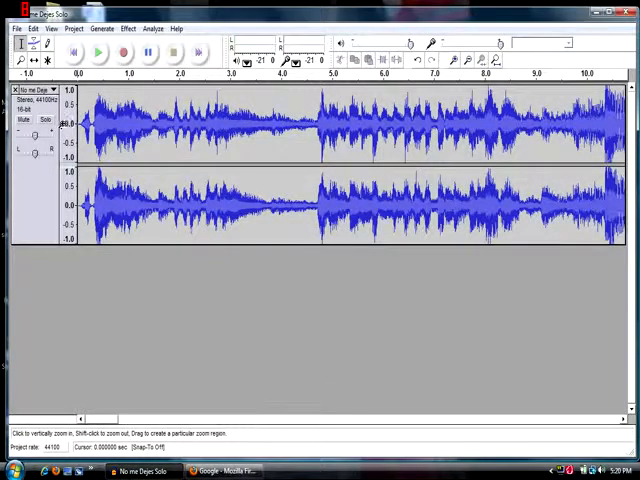
Step: Begin importing an Ogg Vorbis song via the File menu into an empty project
left_click(20, 48)
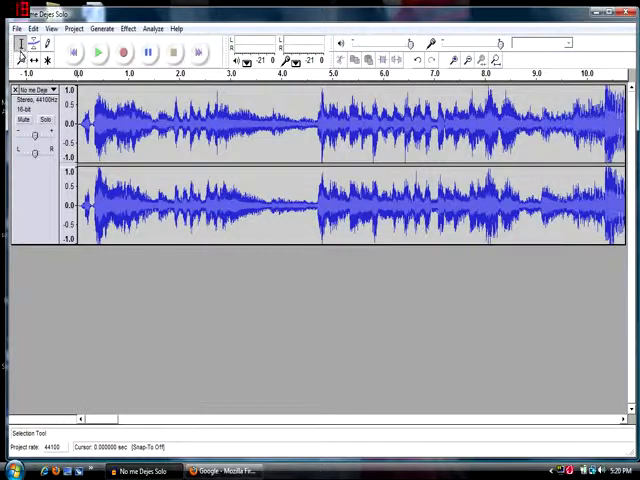
left_click(12, 460)
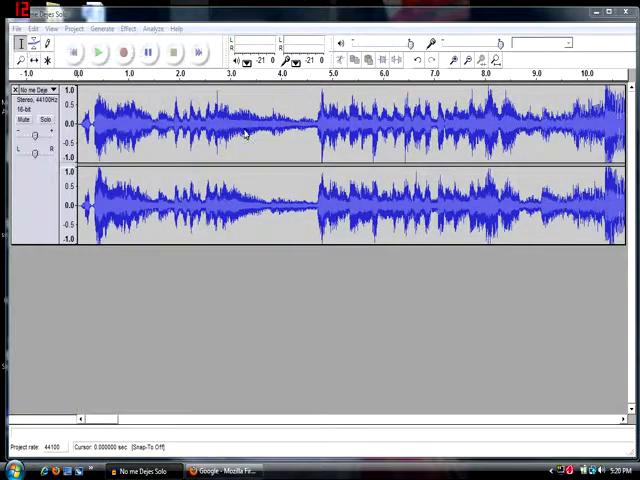
mouse_move(130, 136)
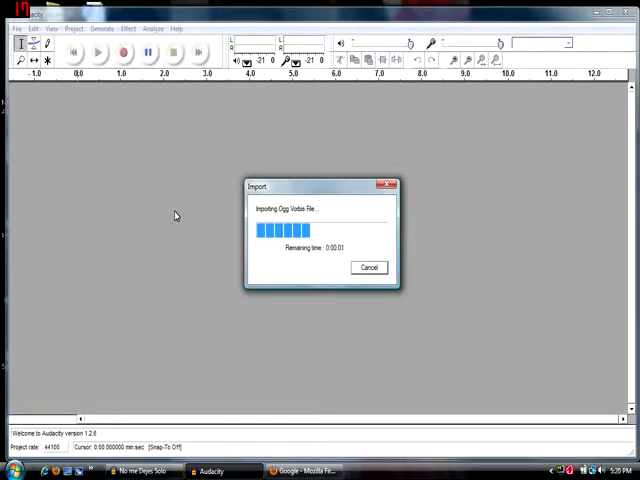
Step: Navigate from Documents into the Songs folder and its song-previews subfolder
left_click(10, 464)
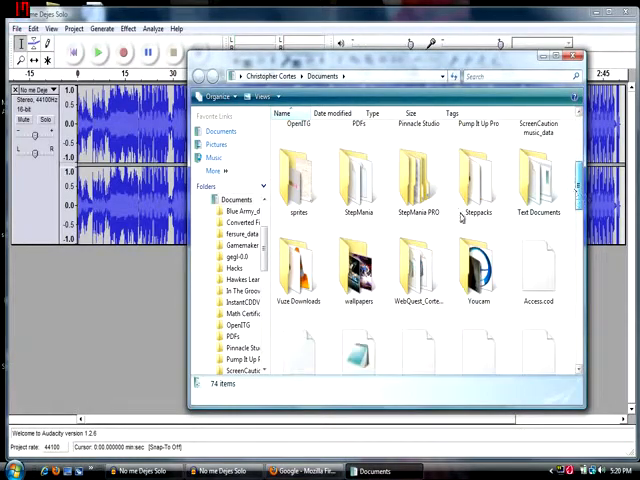
double_click(356, 180)
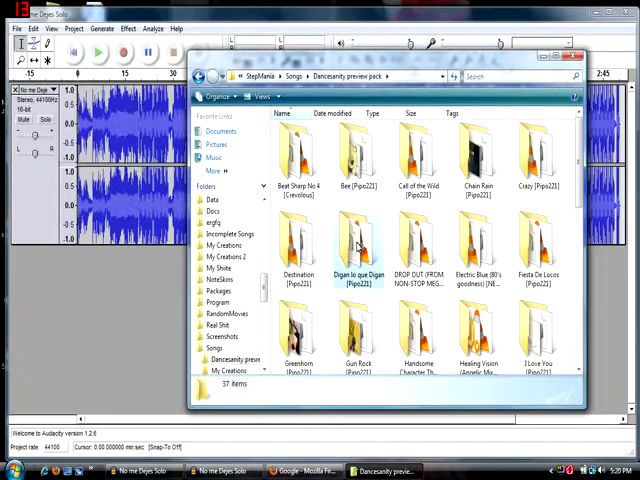
double_click(356, 248)
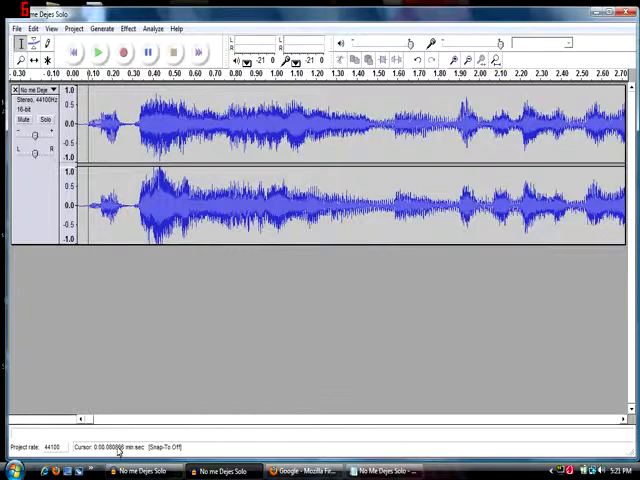
Step: Use the Selection Tool to set the cursor on the waveform where the music starts
left_click(124, 54)
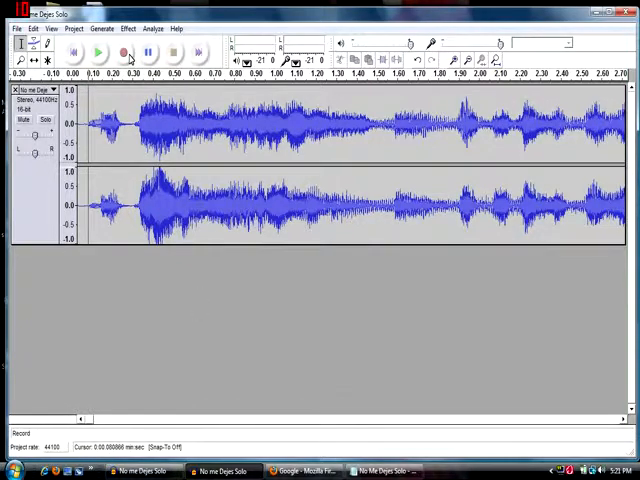
mouse_move(128, 52)
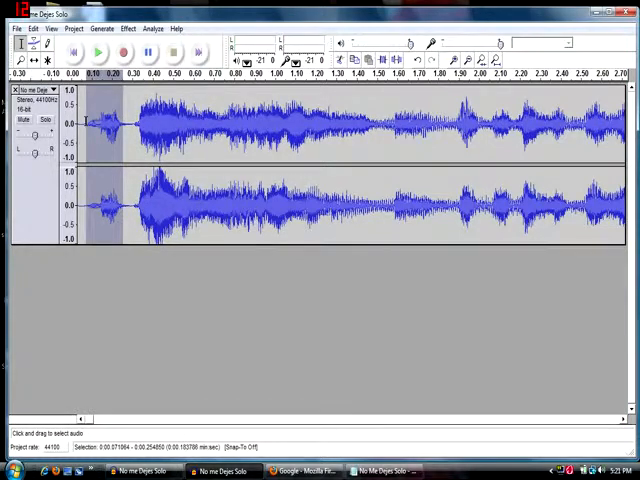
left_click(130, 120)
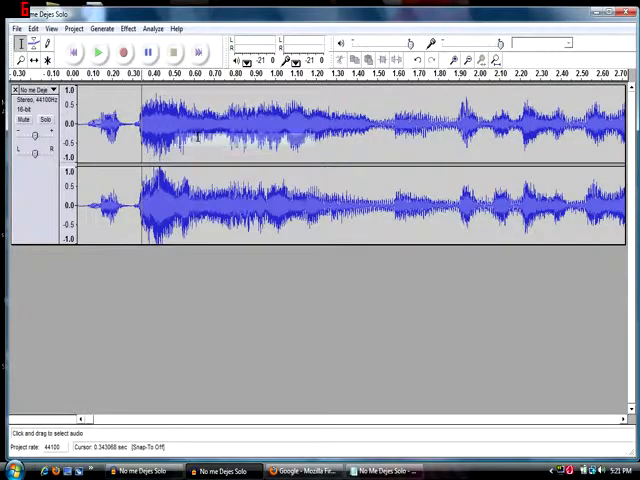
Step: Zoom in on the song's opening to see exactly where the music begins
left_click(20, 60)
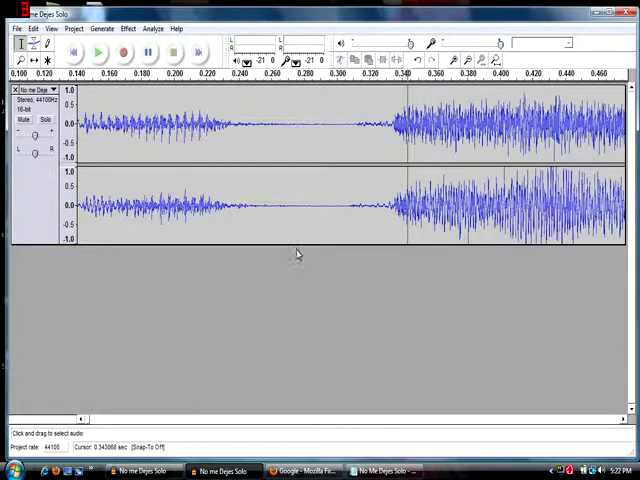
mouse_move(356, 124)
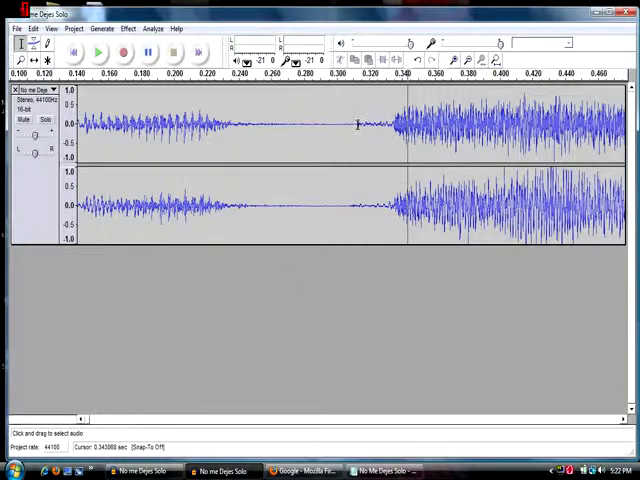